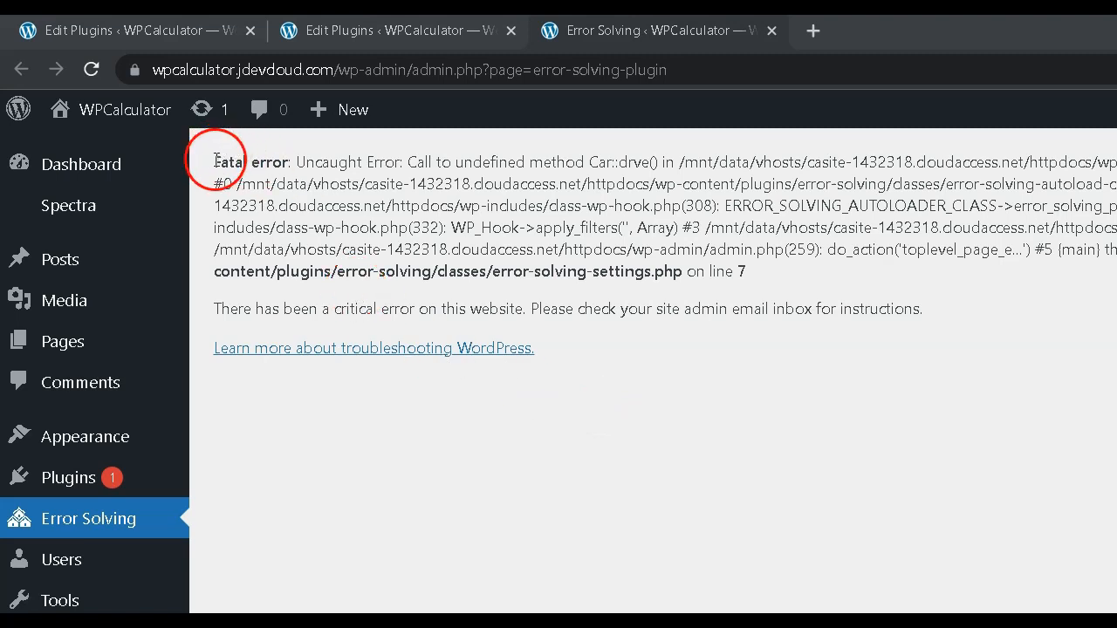
# Step: Highlight the fatal 'call to undefined method' error message on the site
pyautogui.doubleClick(252, 163)
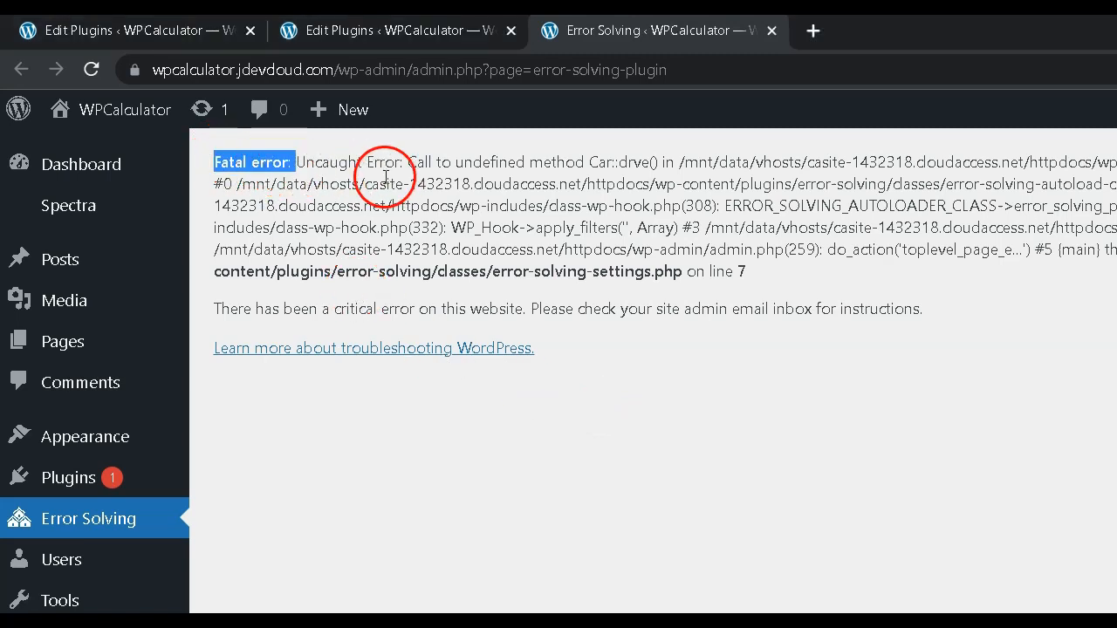
pyautogui.moveTo(300, 160)
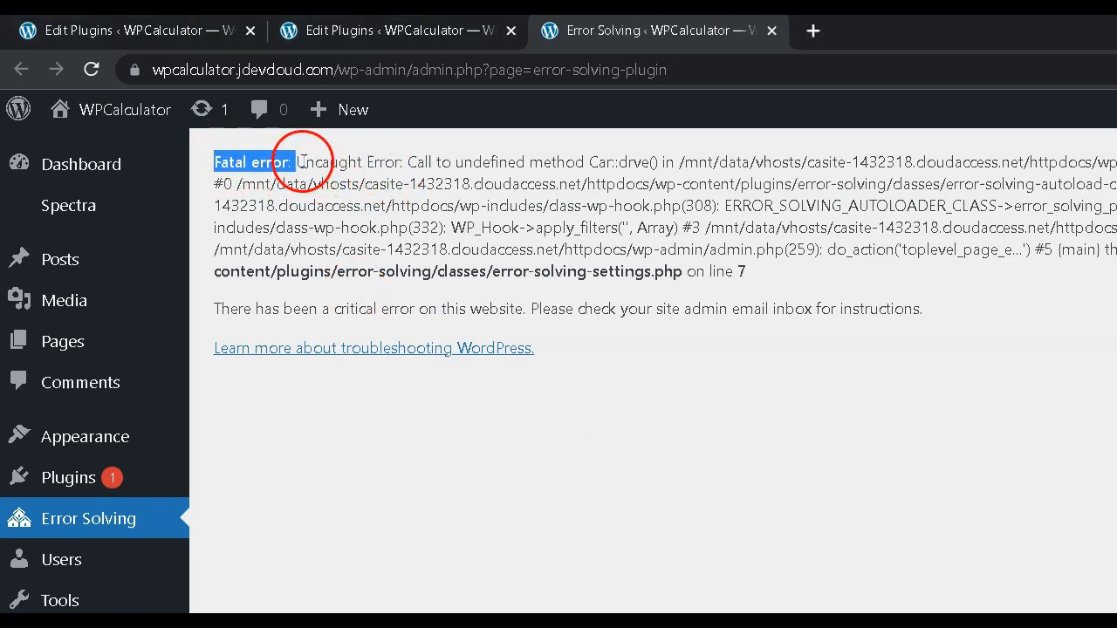
pyautogui.moveTo(295, 161); pyautogui.dragTo(584, 160)
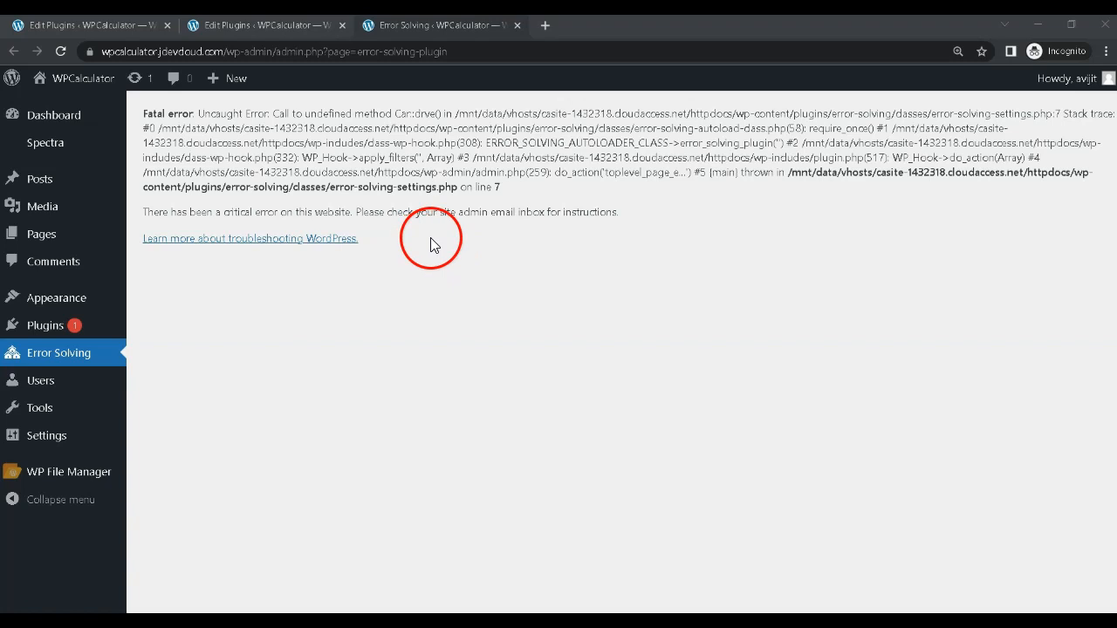
pyautogui.moveTo(454, 244)
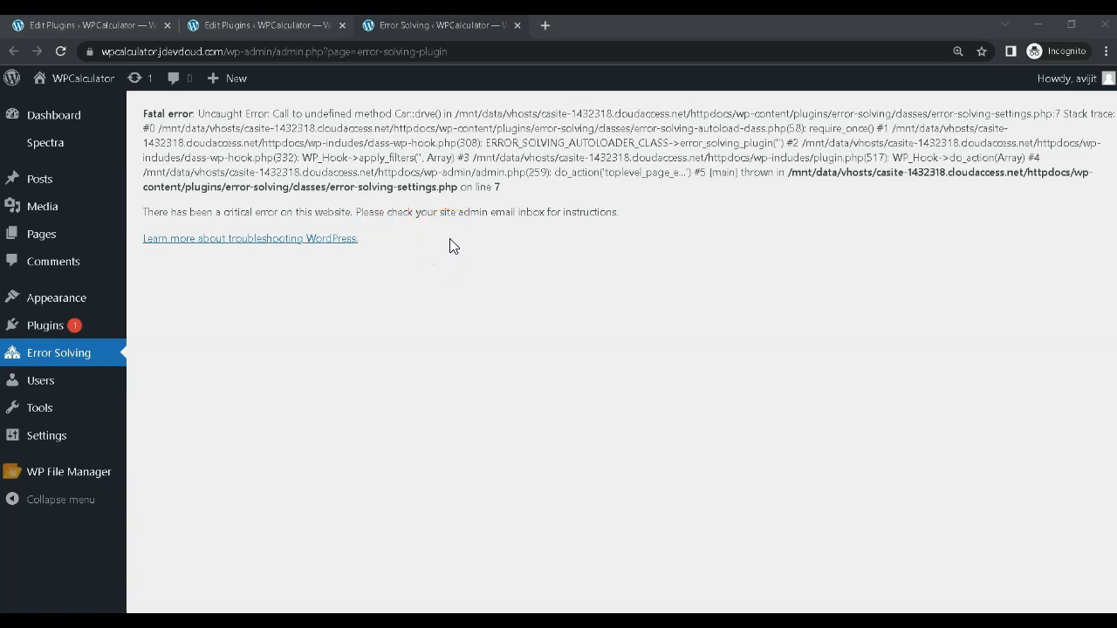
# Step: In error-solving-function.php, select the Car class's public drive() method declaration
pyautogui.click(440, 251)
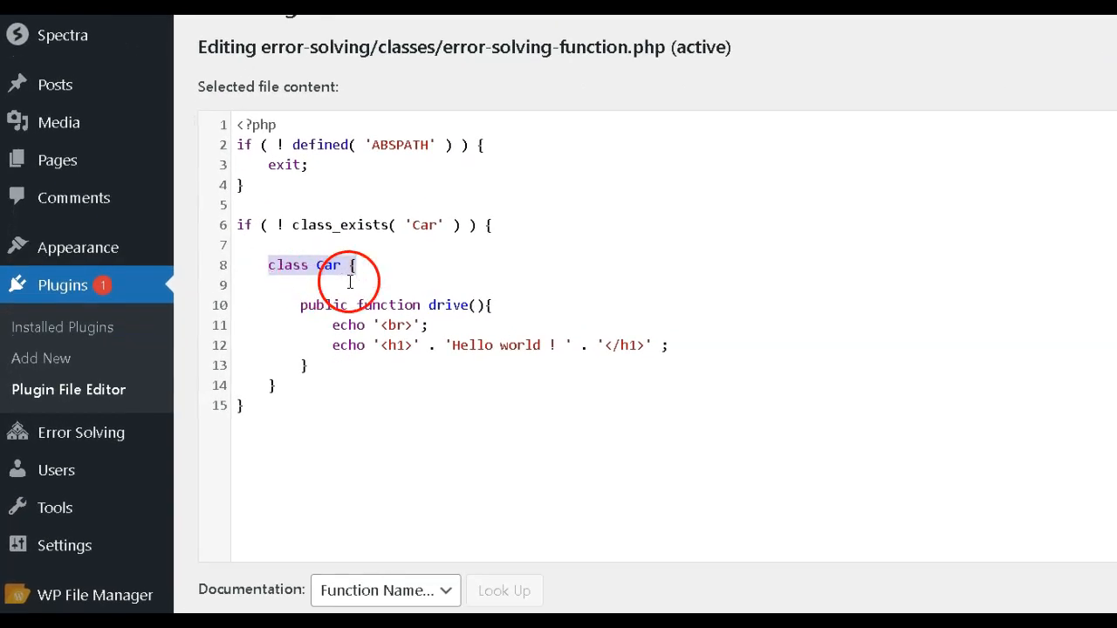
pyautogui.click(300, 303)
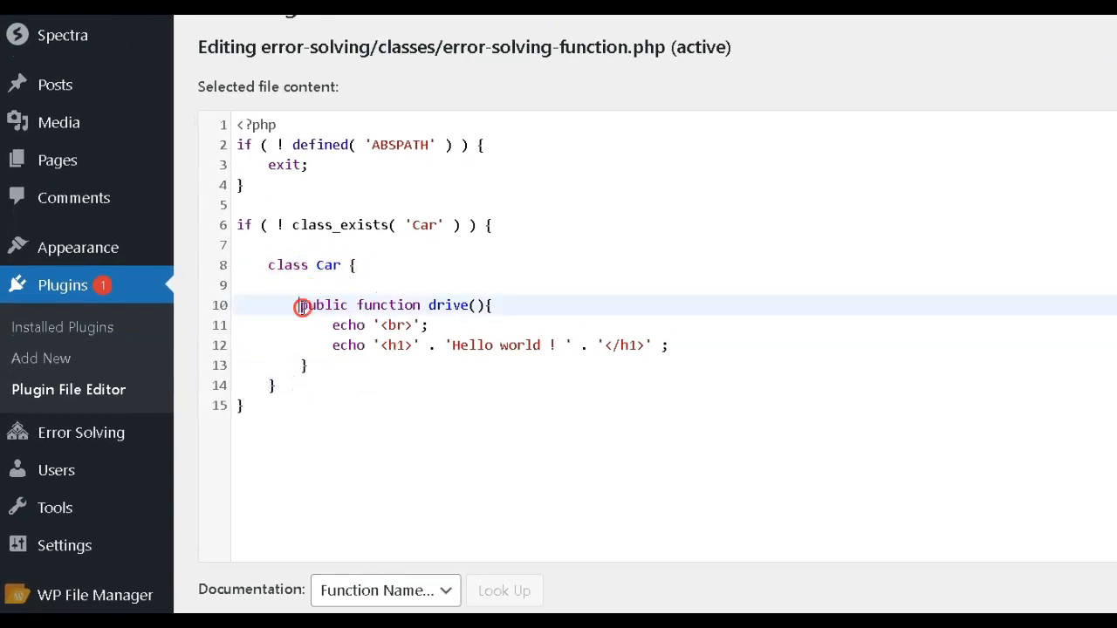
pyautogui.moveTo(300, 303); pyautogui.dragTo(445, 364)
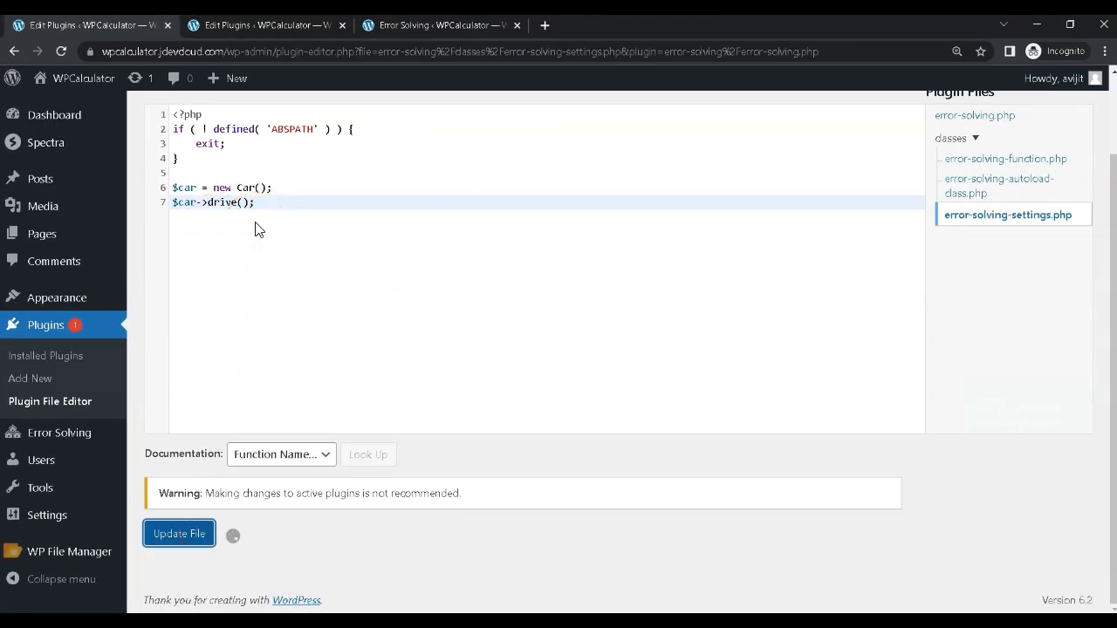
# Step: Save error-solving-settings.php with $car->drve() corrected to $car->drive()
pyautogui.click(178, 534)
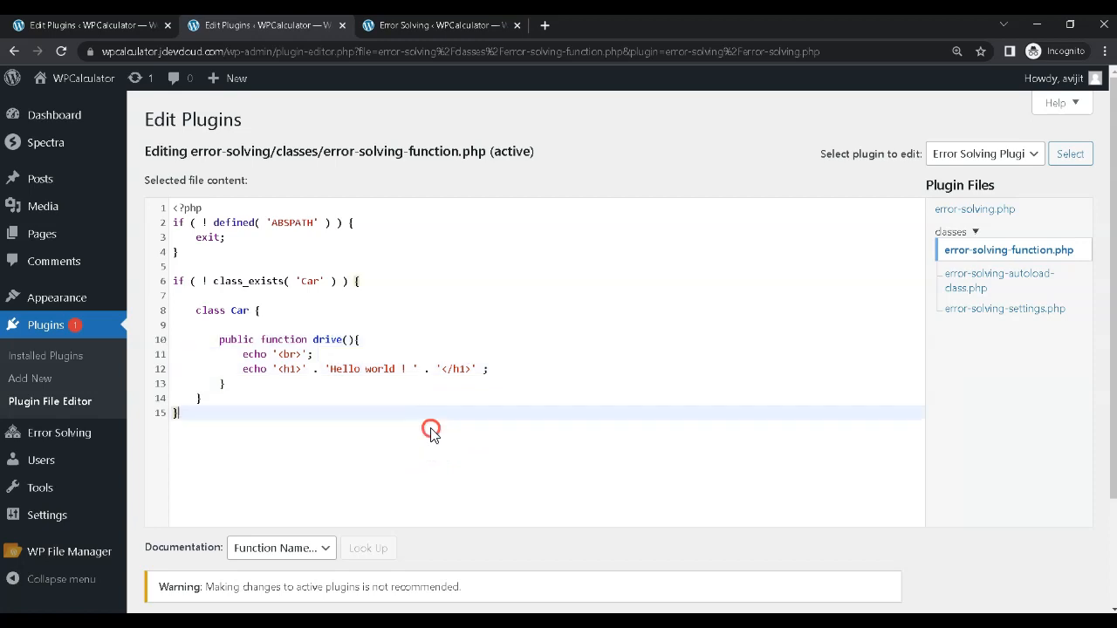
pyautogui.moveTo(475, 440)
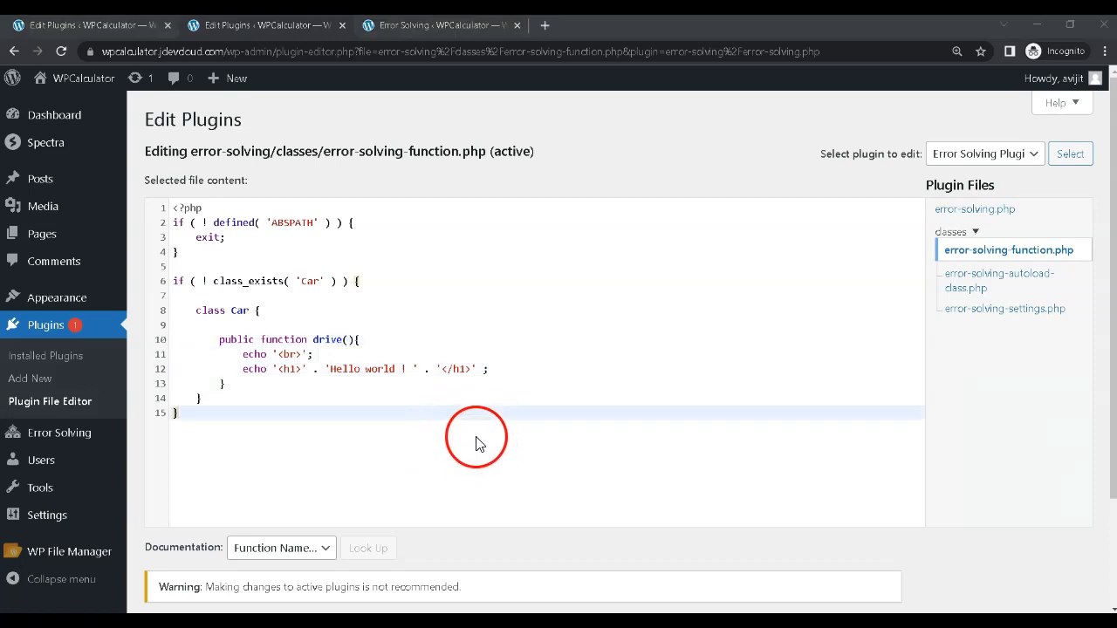
pyautogui.moveTo(496, 445)
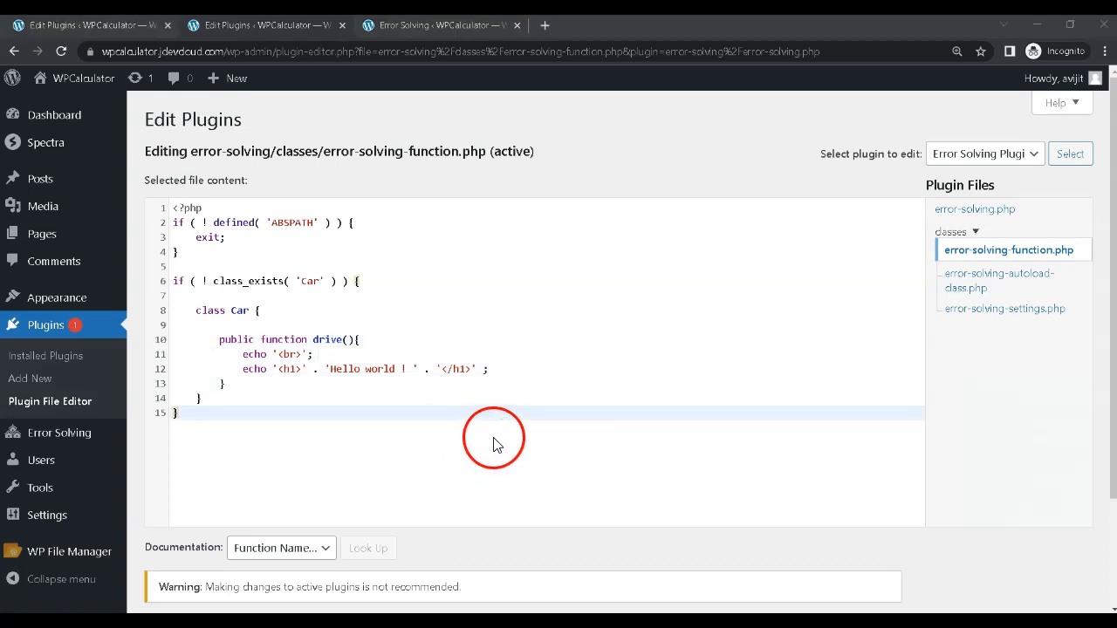
pyautogui.moveTo(476, 454)
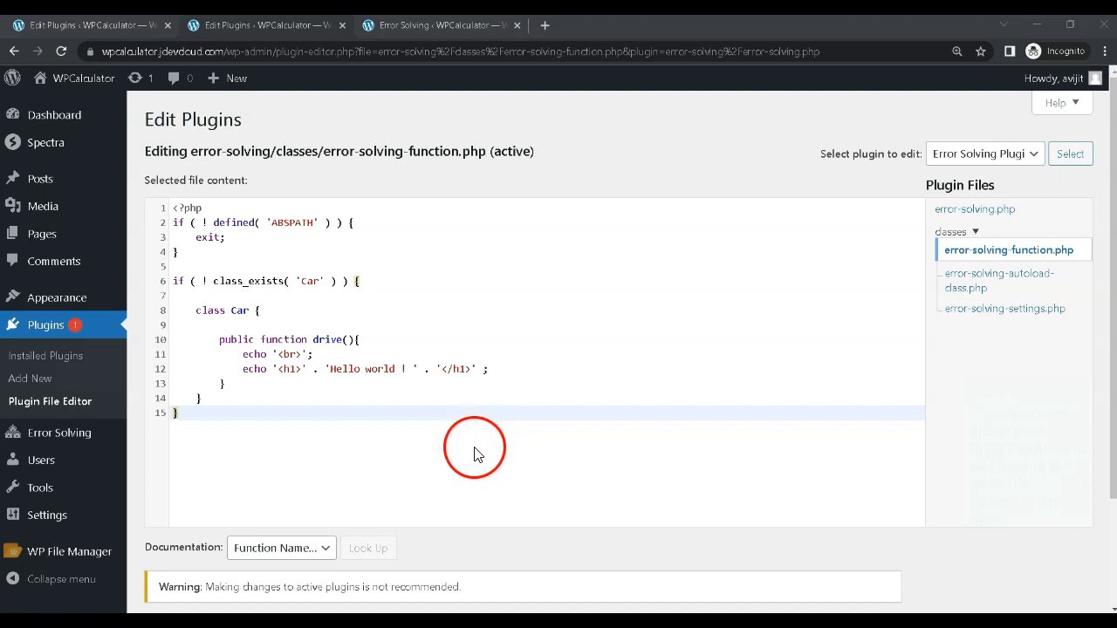
pyautogui.moveTo(485, 467)
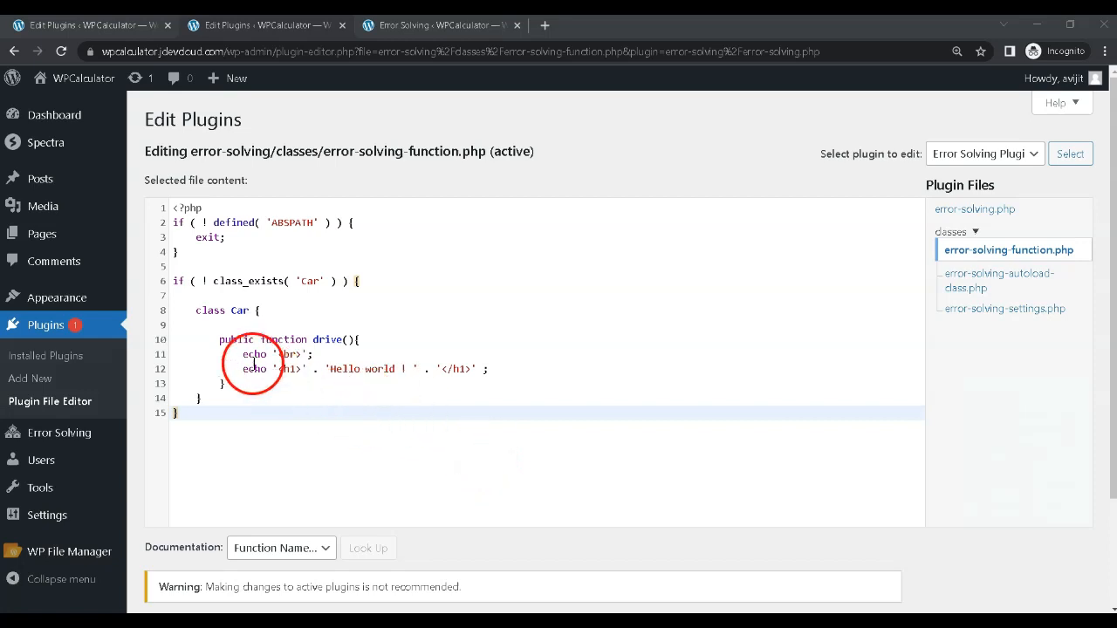
# Step: Select the echo 'Hello world !' statement inside the drive() method
pyautogui.doubleClick(224, 310)
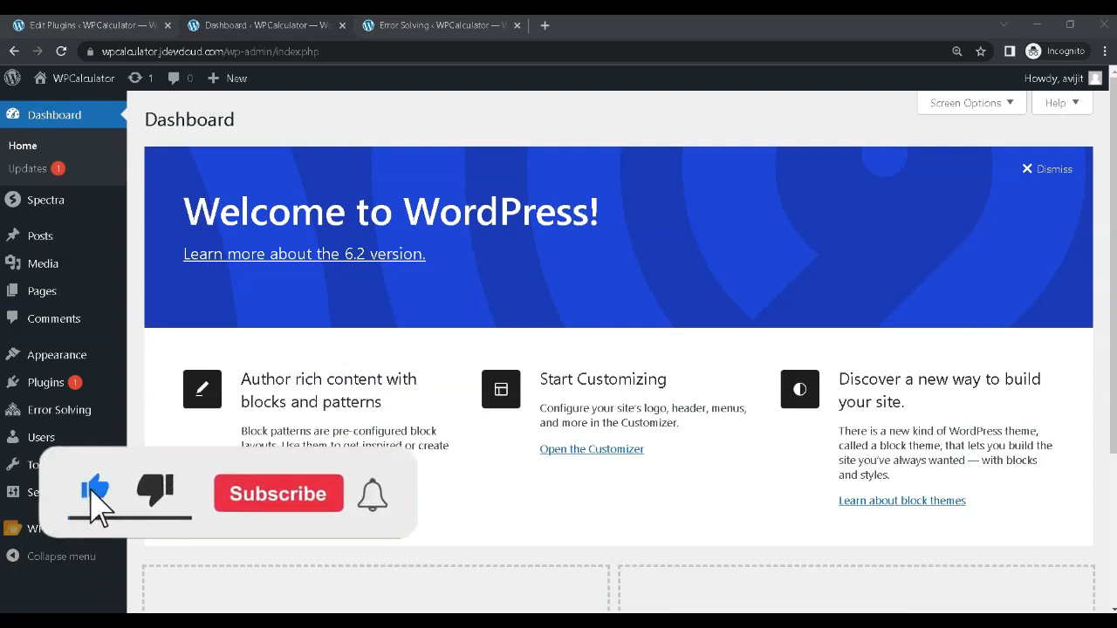
# Step: Return to the WordPress Dashboard welcome screen
pyautogui.click(278, 492)
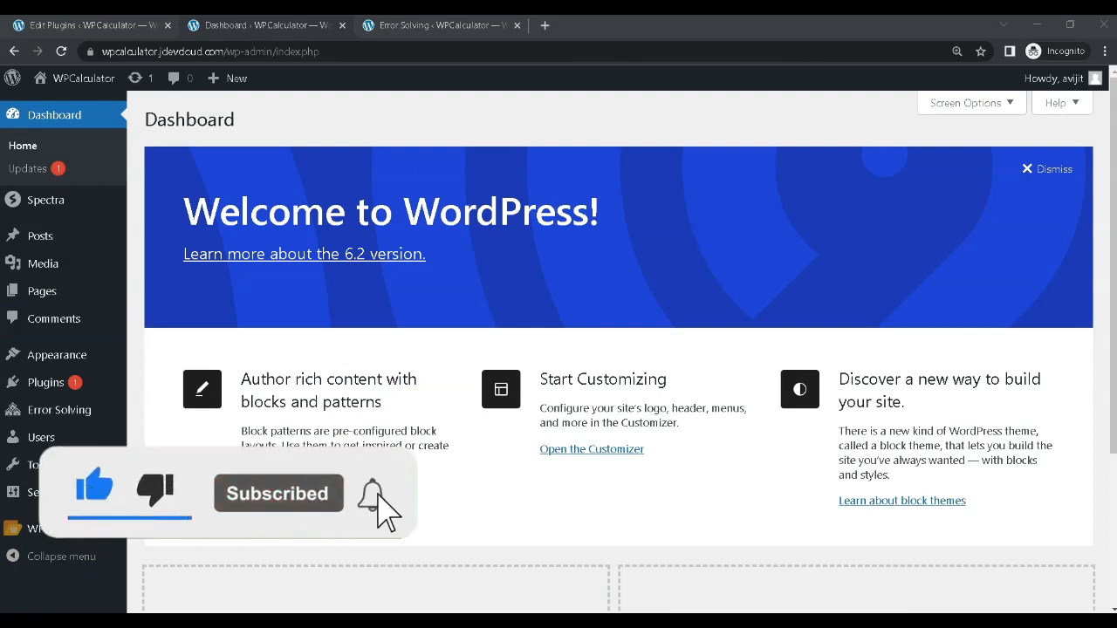